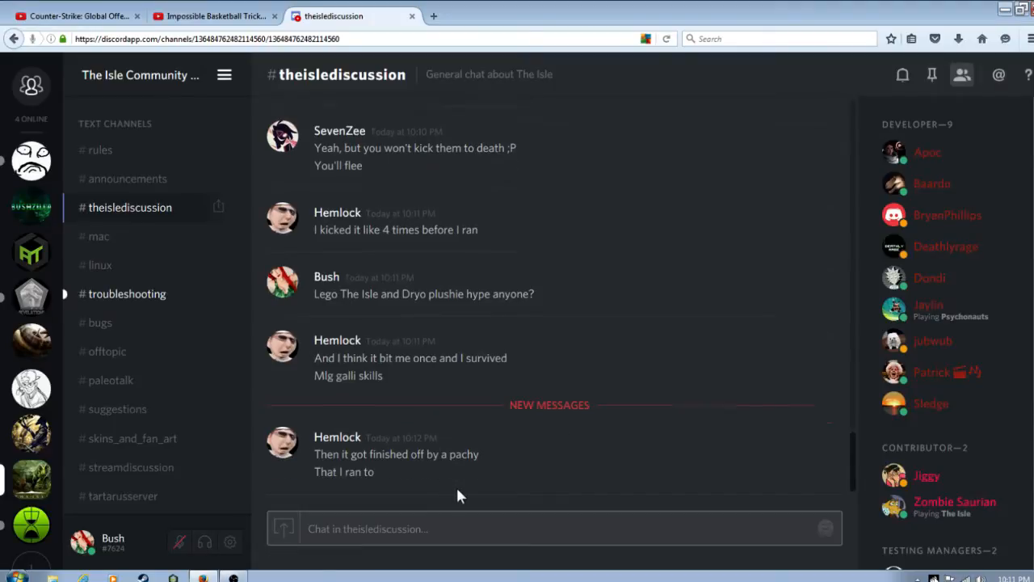
mouse_move(342, 311)
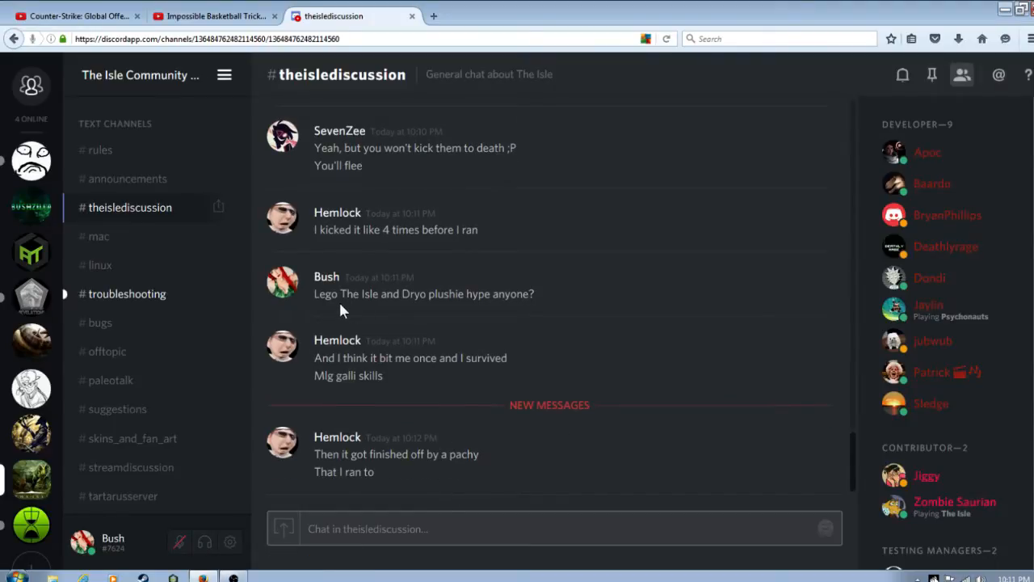
mouse_move(446, 349)
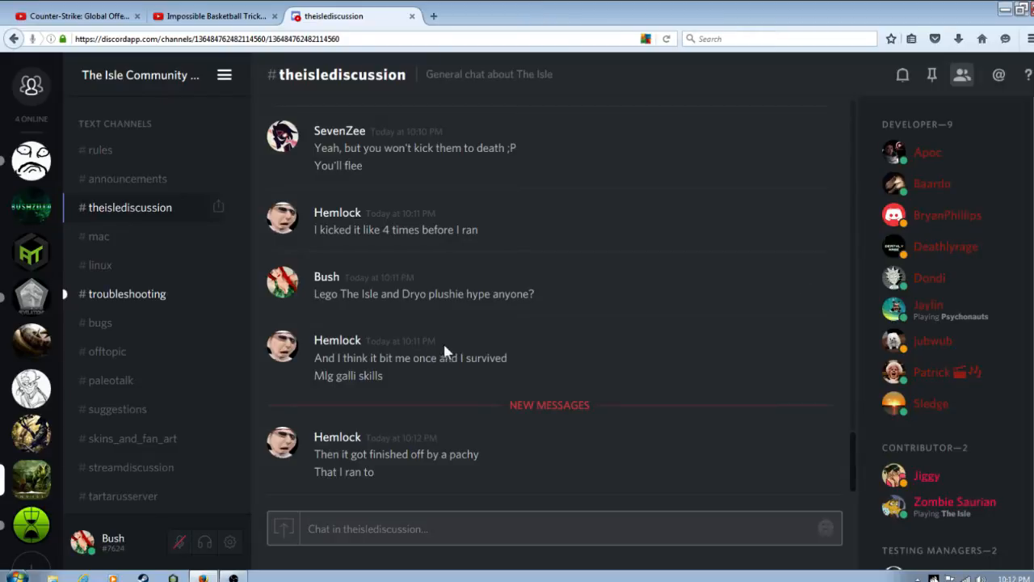
Step: Highlight 'Lego The Isle' in the proposal message, then enable the Face cam source in OBS
scroll(up, 3)
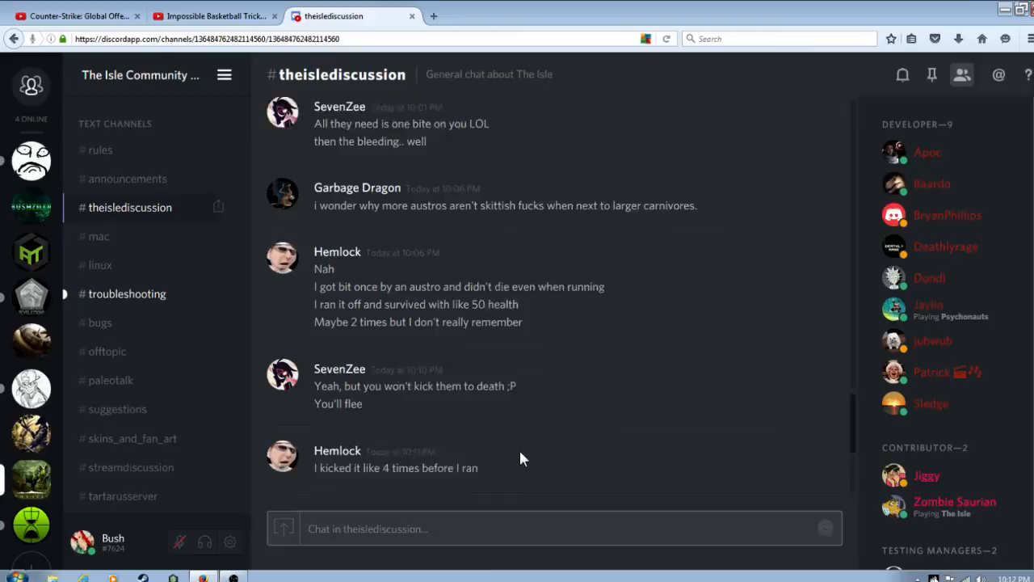
scroll(down, 3)
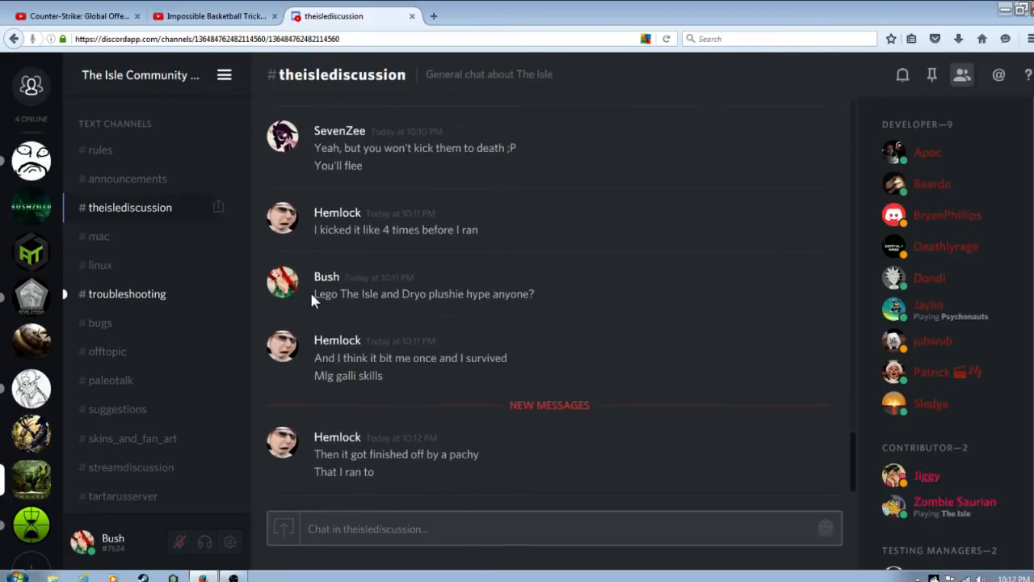
double_click(346, 294)
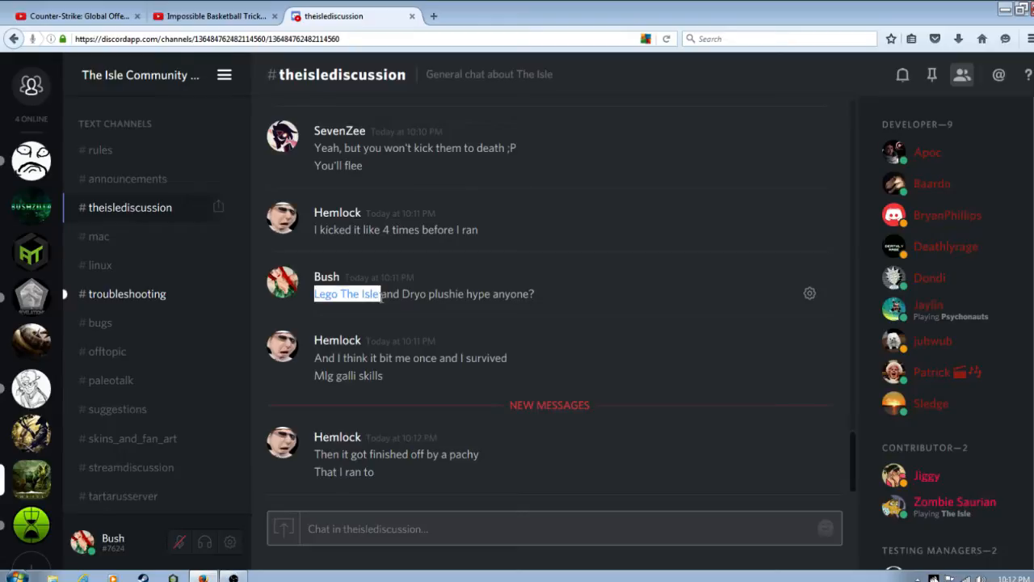
mouse_move(261, 310)
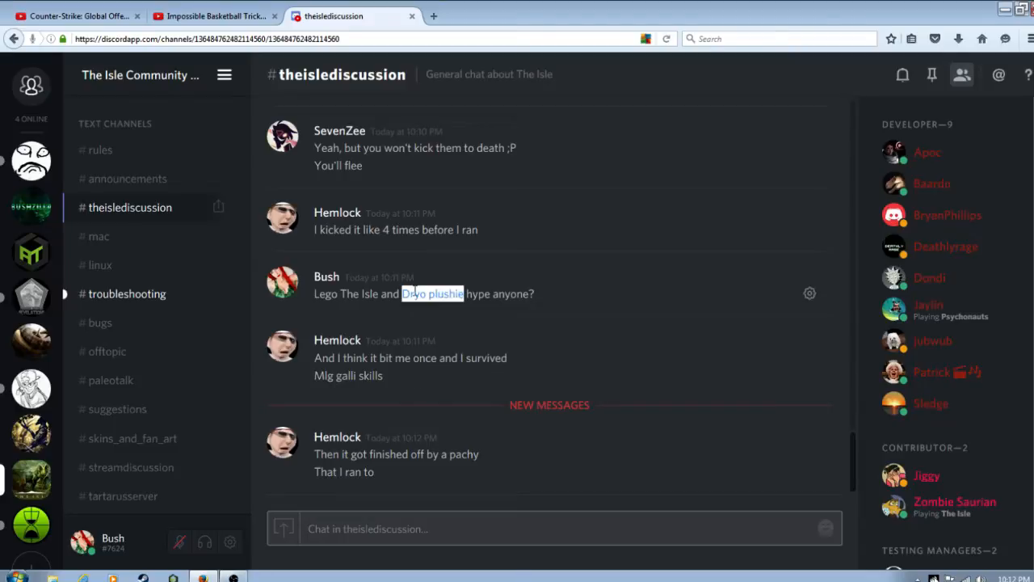
mouse_move(424, 314)
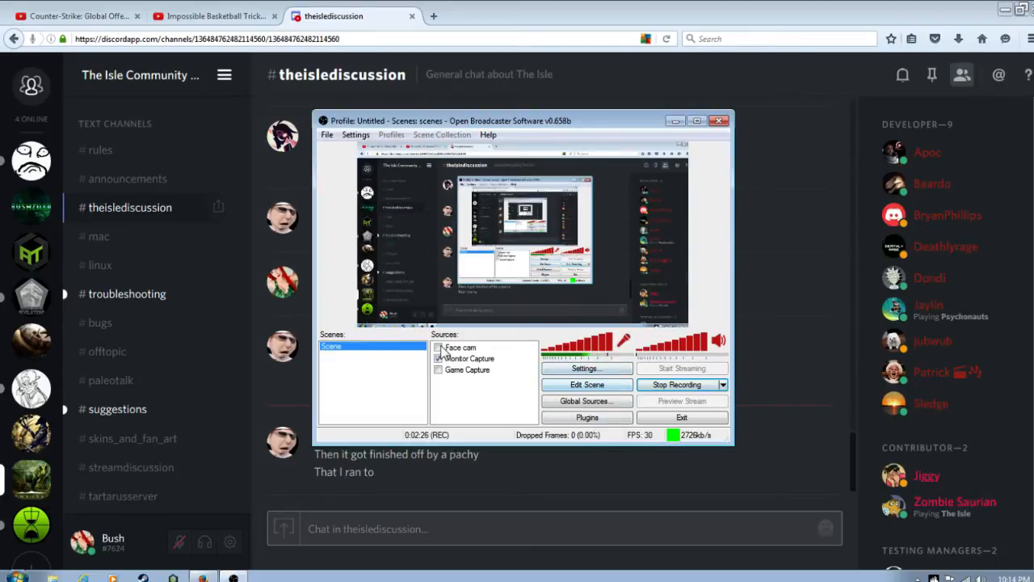
click(439, 347)
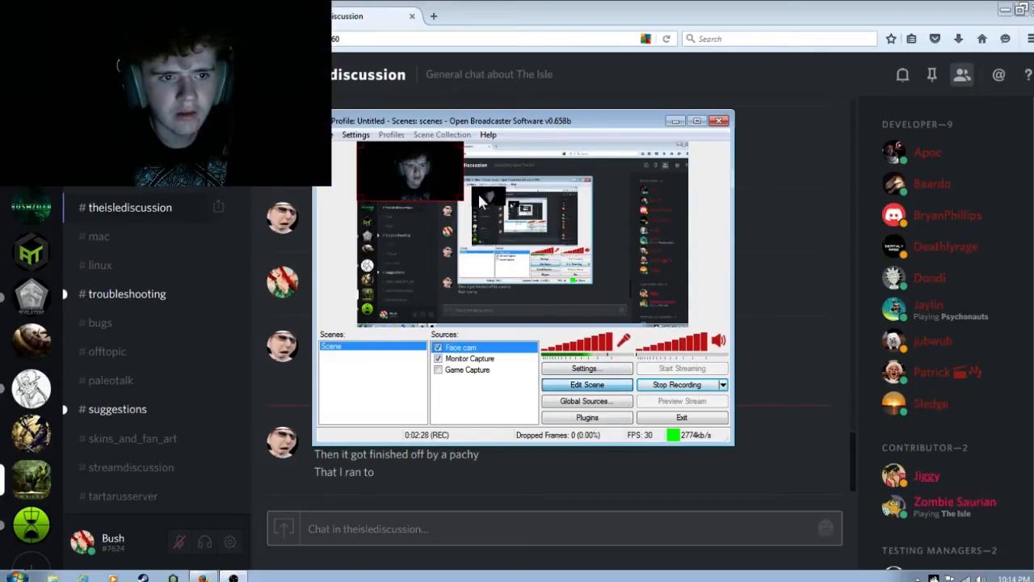
mouse_move(461, 206)
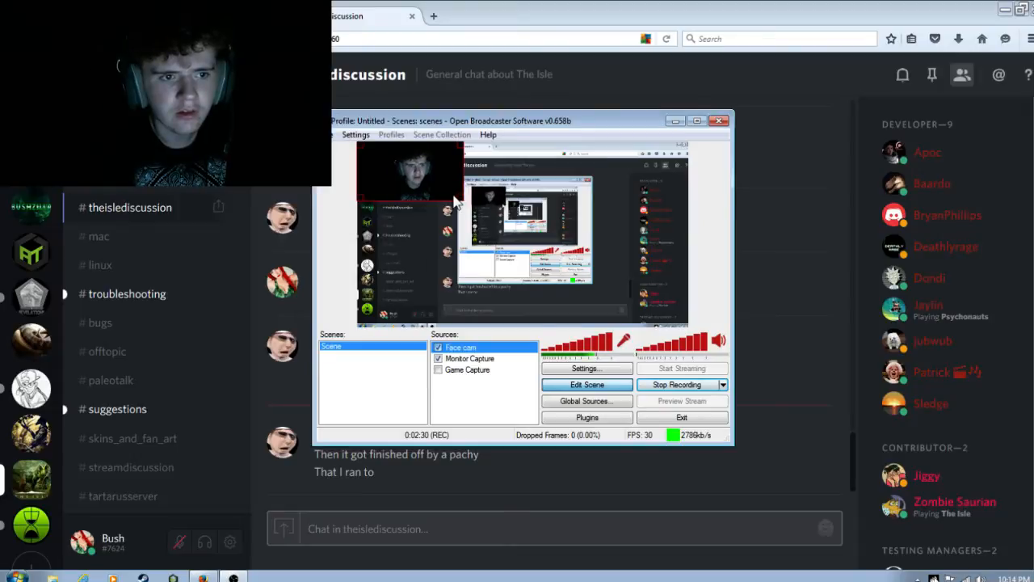